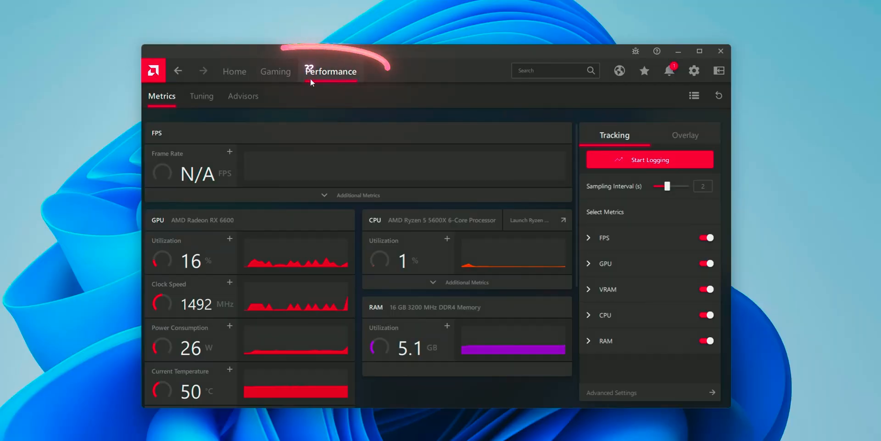
# Return AMD Software to its Home page before checking Windows Update
pyautogui.click(276, 71)
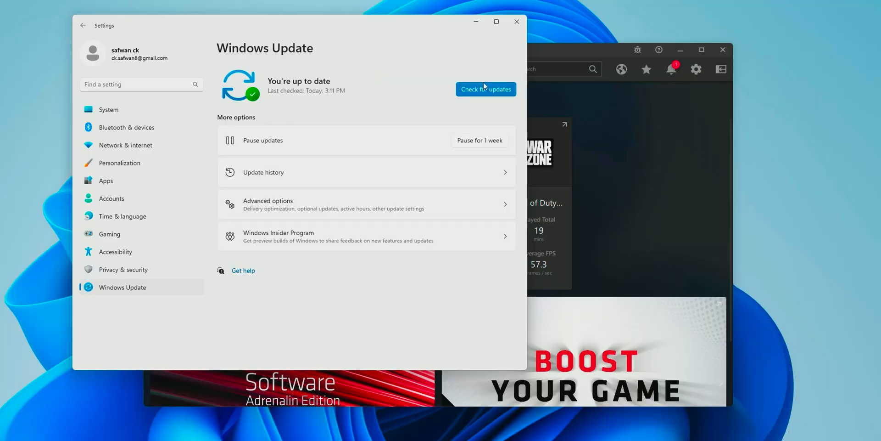
# Review Update history's Driver Updates showing the AMD display drivers, then go to the Store Library
pyautogui.click(262, 171)
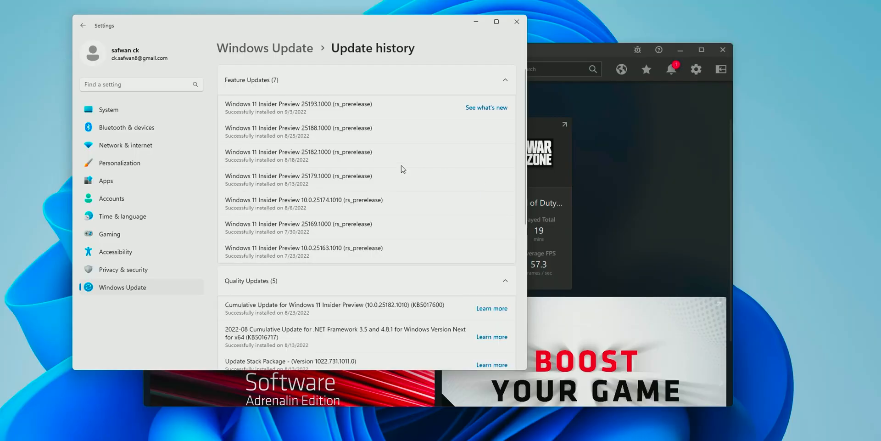
pyautogui.scroll(-3)
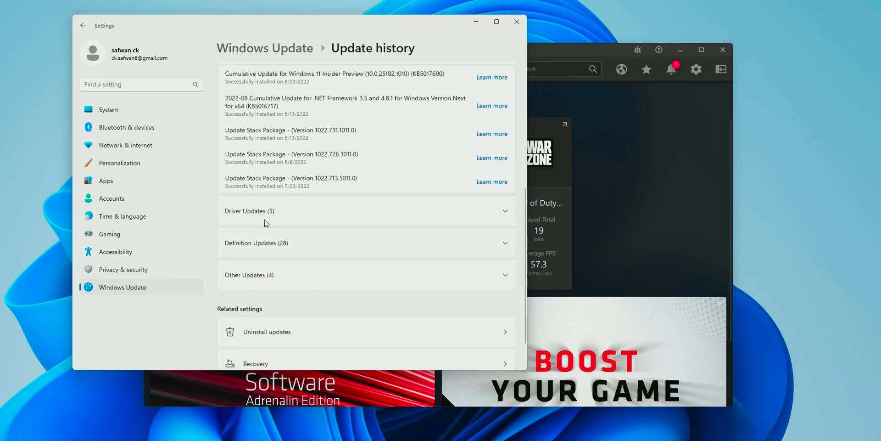
pyautogui.click(365, 211)
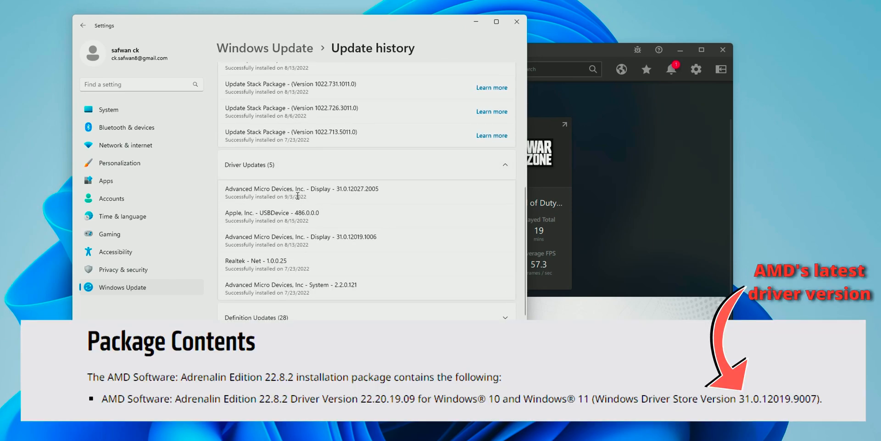
pyautogui.doubleClick(295, 196)
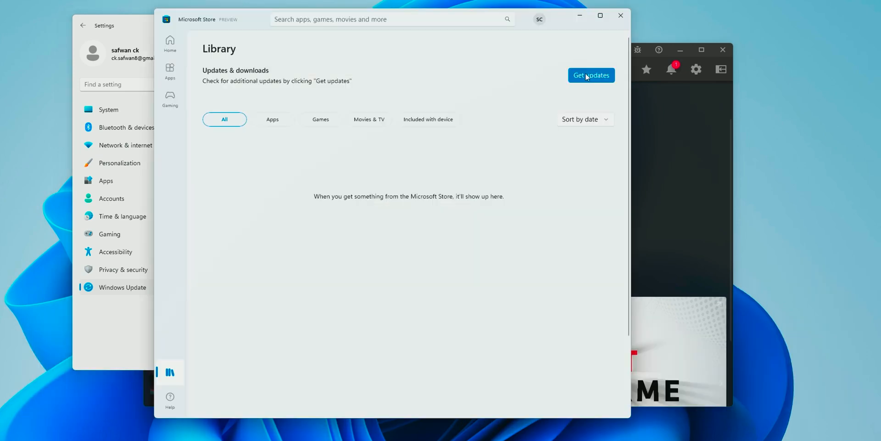
# Get updates in the Store Library and launch AMD Radeon Software from its listing
pyautogui.click(273, 119)
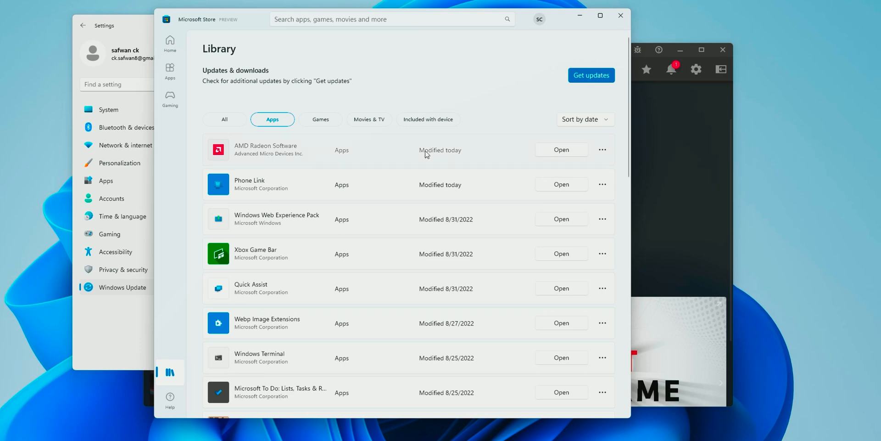
pyautogui.click(266, 146)
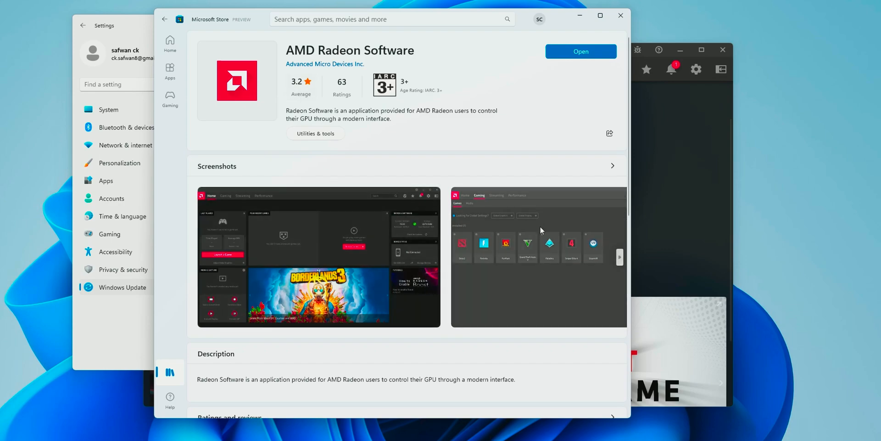
pyautogui.click(580, 51)
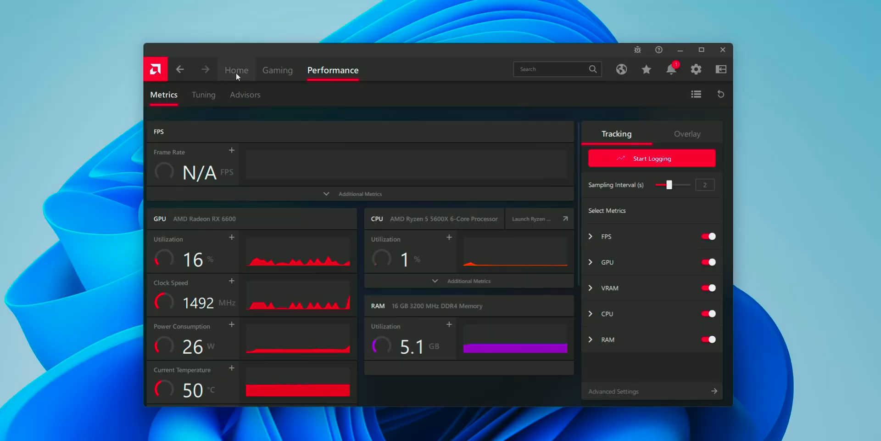
# Return AMD Software to its Home page and switch back to the Store Library
pyautogui.click(278, 70)
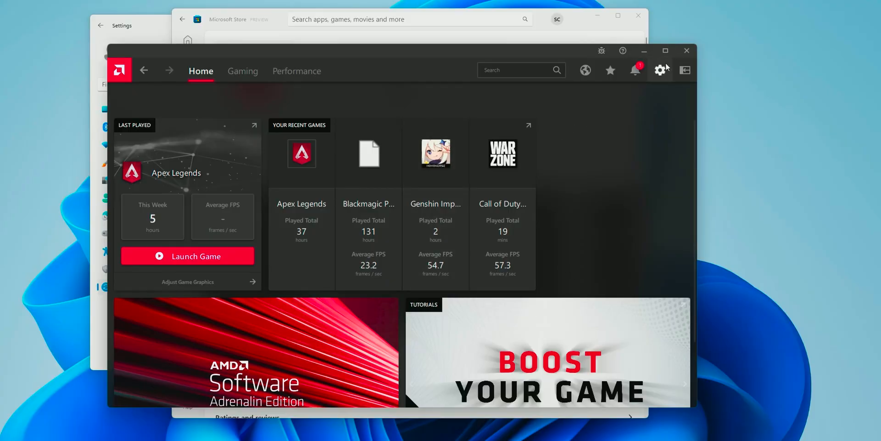
pyautogui.click(660, 70)
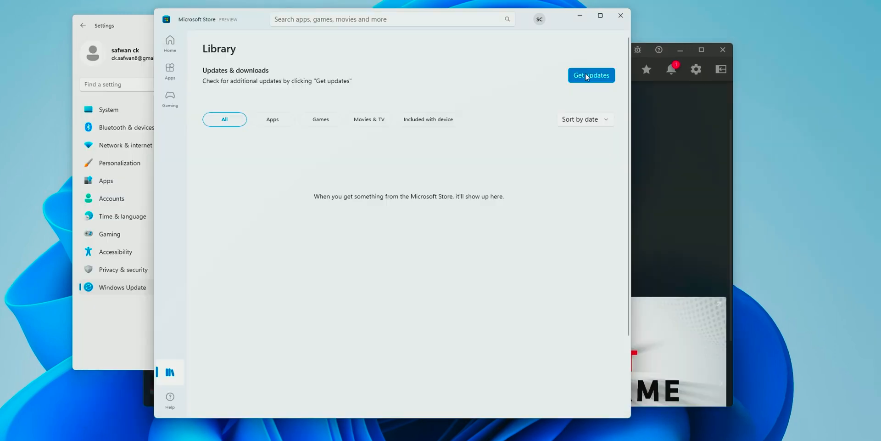
# Get updates in the Store Library again and view the Apps list
pyautogui.click(273, 119)
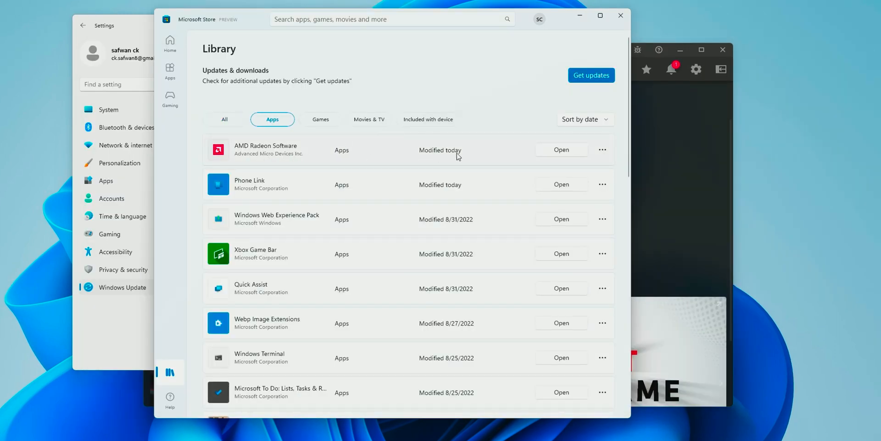
pyautogui.click(267, 149)
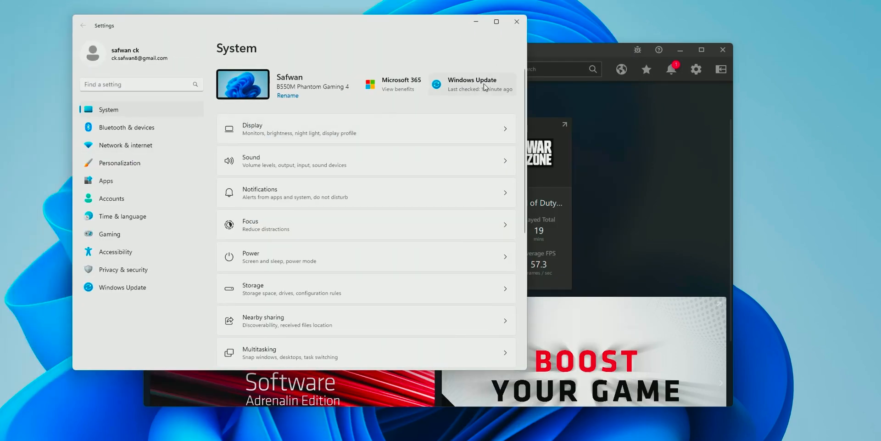
# Browse Windows Update's history down through quality updates to the AMD display driver entries
pyautogui.click(471, 84)
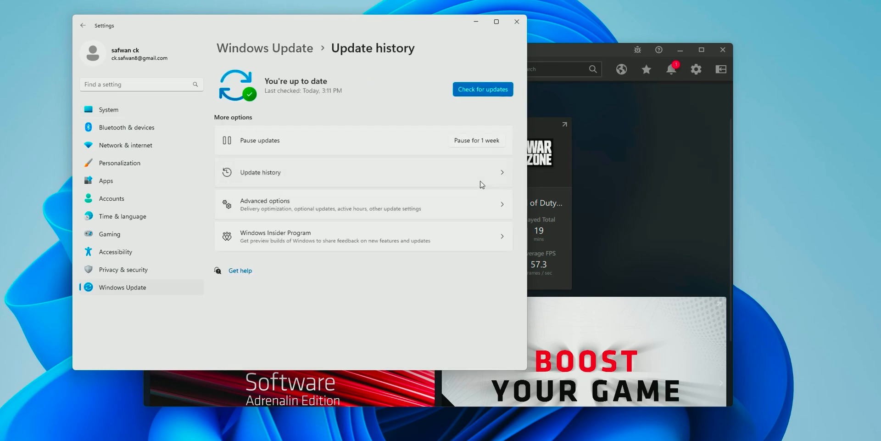
pyautogui.scroll(-3)
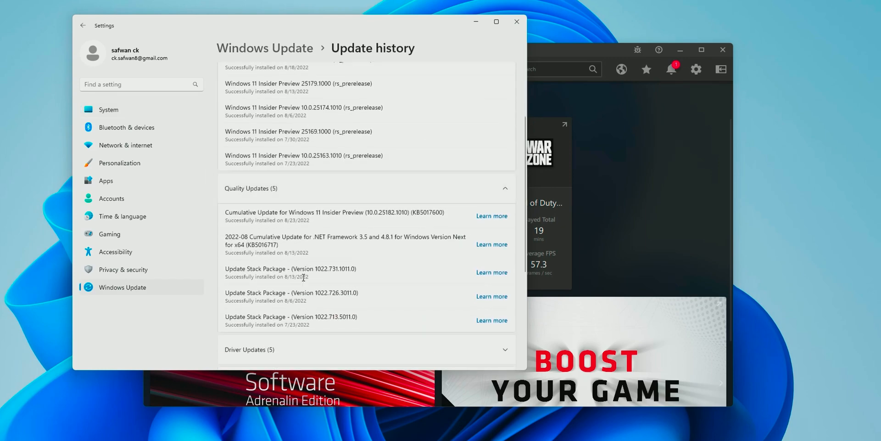
pyautogui.scroll(-3)
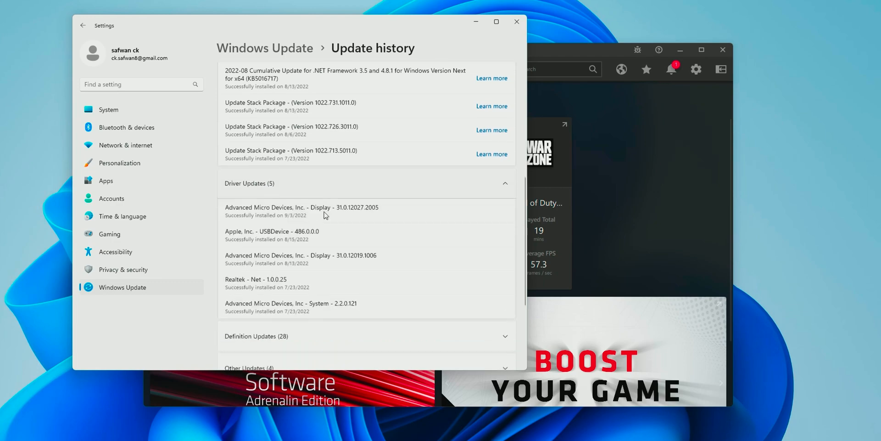
pyautogui.scroll(-3)
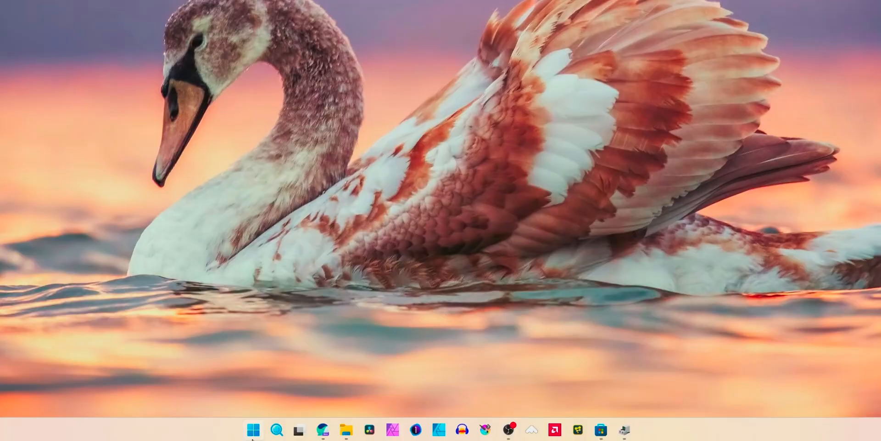
# Search the Start menu's All apps for 'device Manager' and launch Device Manager
pyautogui.click(253, 429)
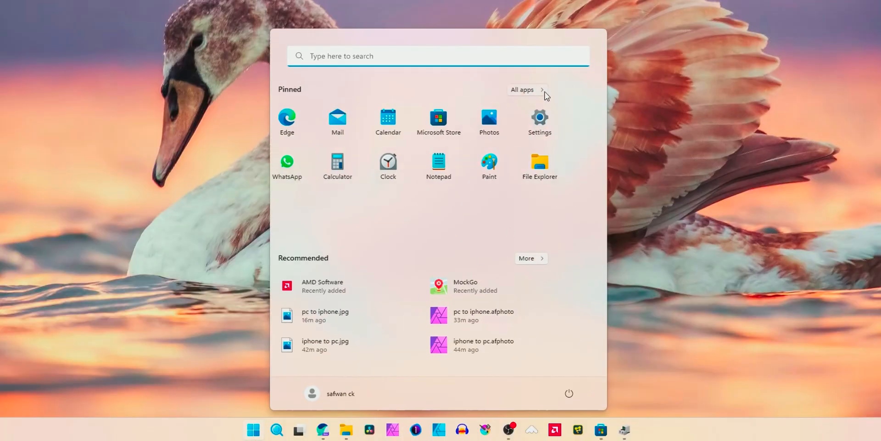
pyautogui.click(522, 89)
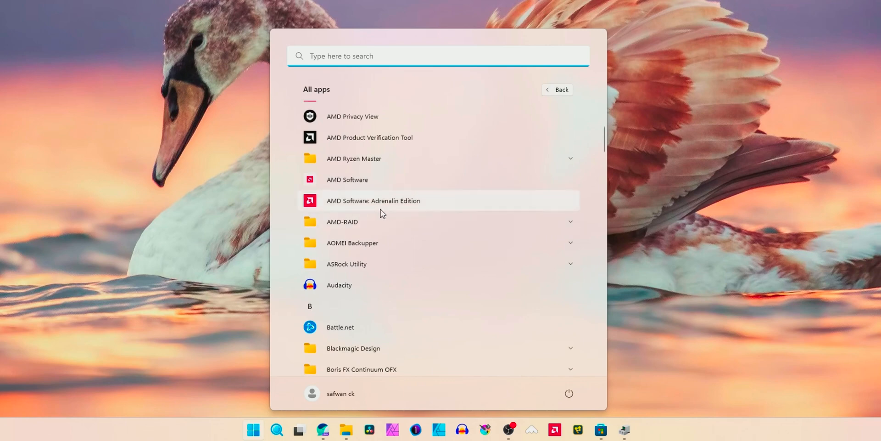
pyautogui.moveTo(342, 207)
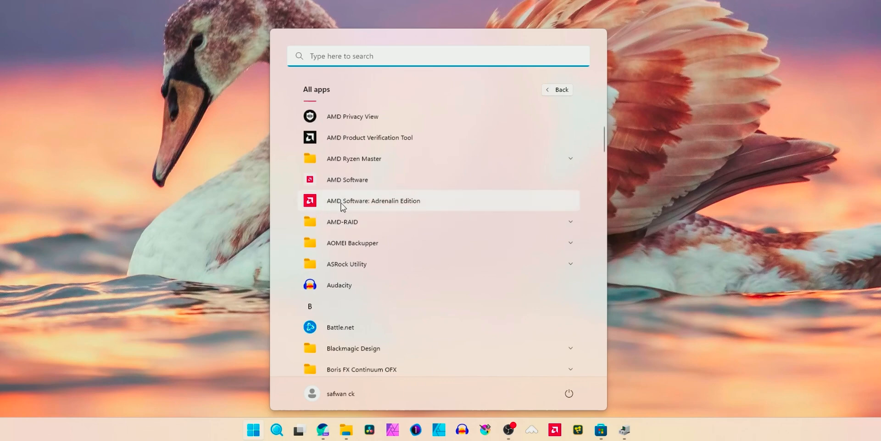
pyautogui.moveTo(364, 198)
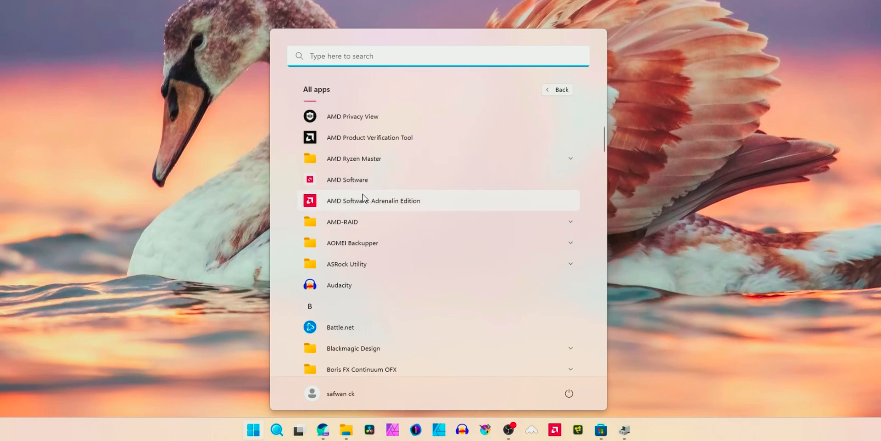
pyautogui.write('device Manager')
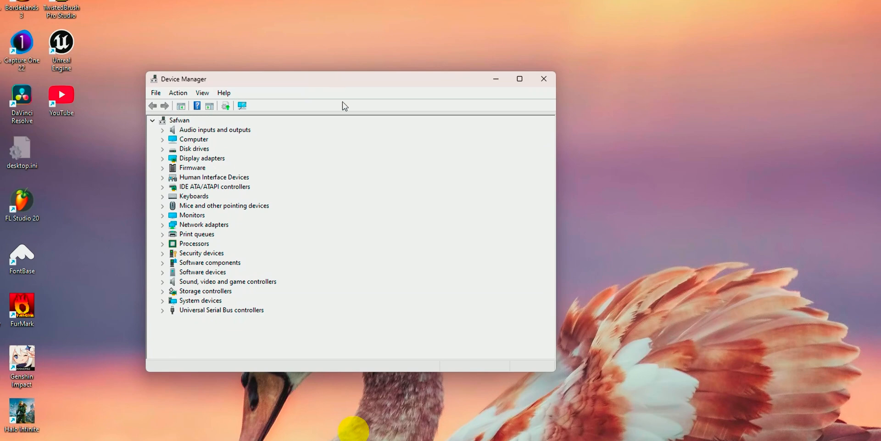
# From the AMD Radeon RX 6600 properties, start a manual driver update picking from drivers on the computer
pyautogui.click(163, 158)
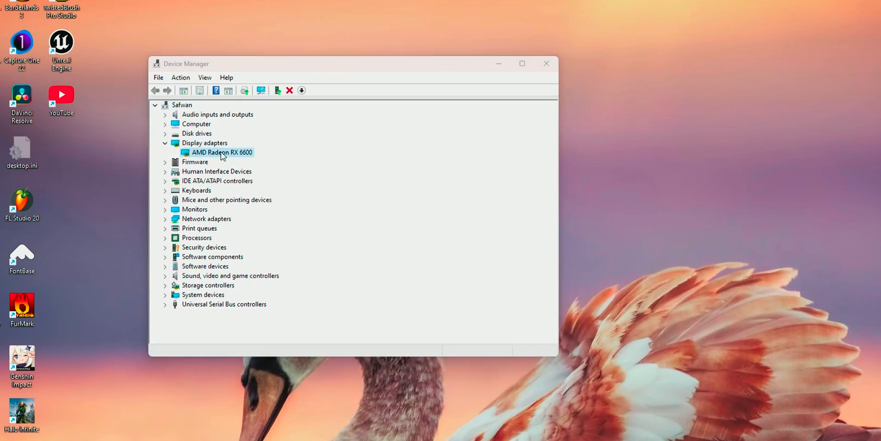
pyautogui.doubleClick(222, 151)
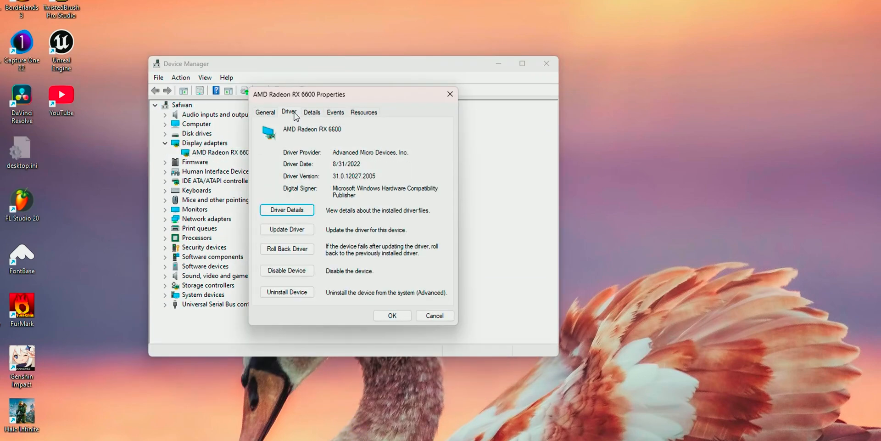
pyautogui.click(286, 230)
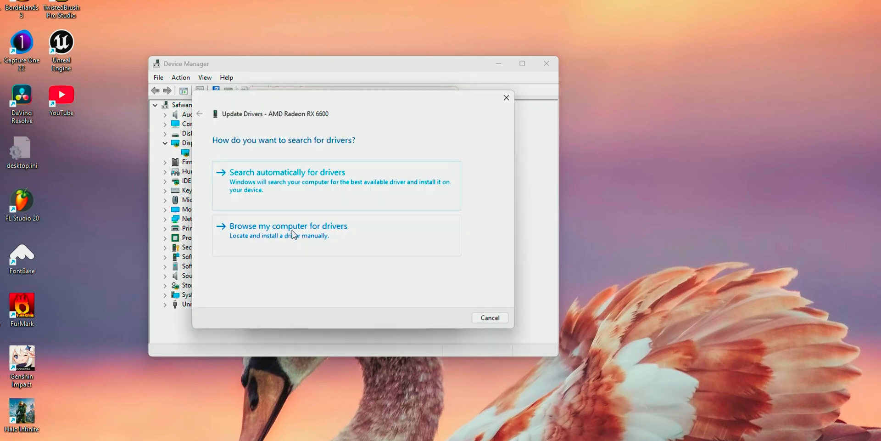
pyautogui.click(288, 226)
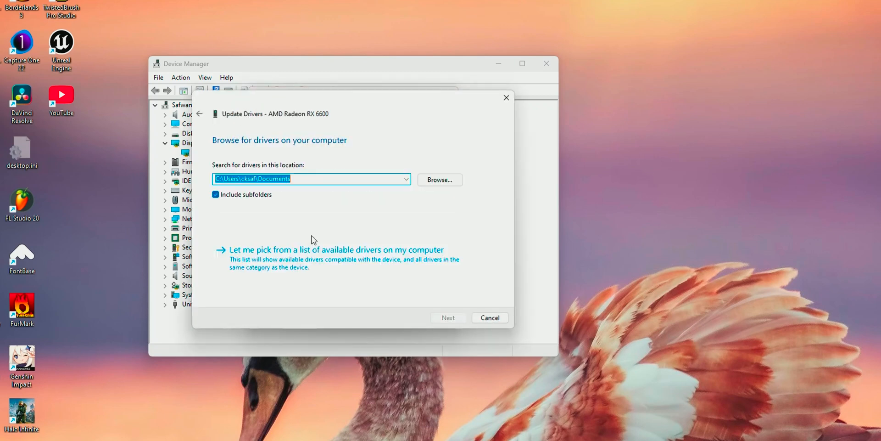
pyautogui.click(336, 249)
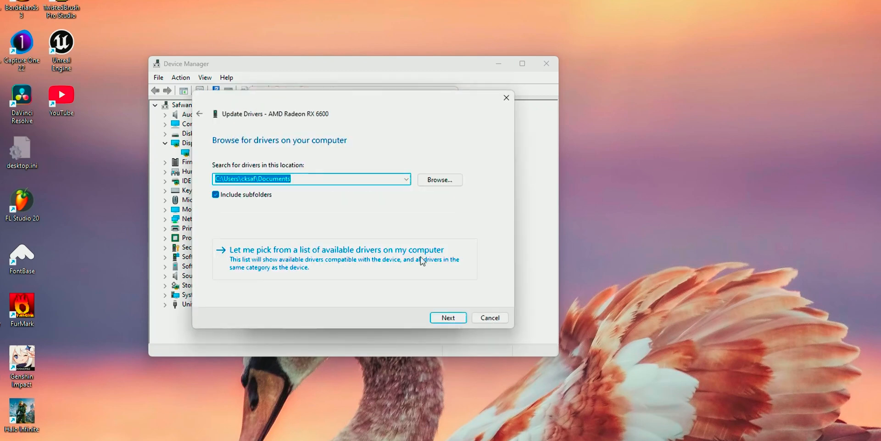
pyautogui.click(336, 250)
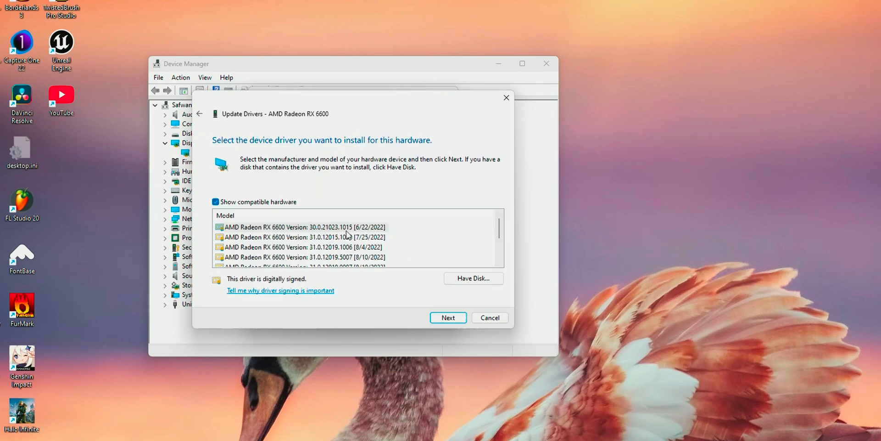
# Install the older 31.0.12019.9007 driver from 8/19/2022 instead of 31.0.12027.2005
pyautogui.scroll(-3)
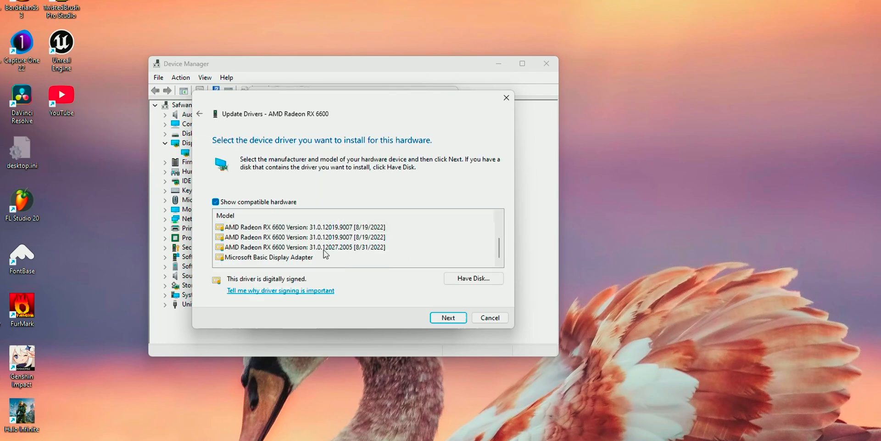
pyautogui.click(301, 247)
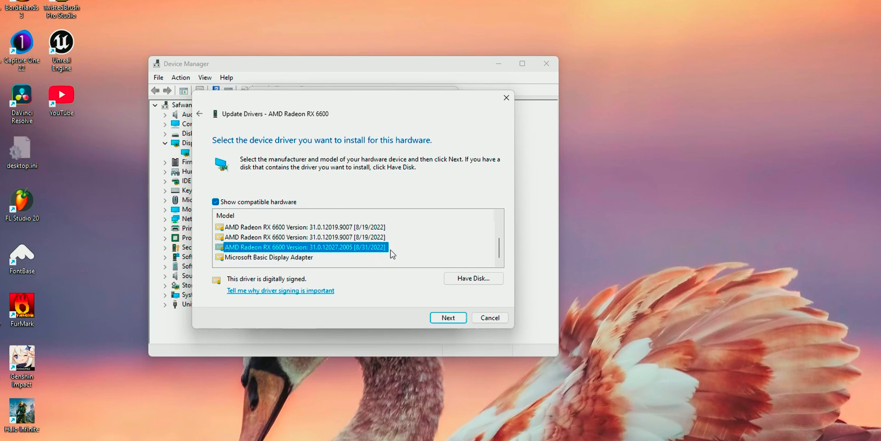
pyautogui.click(302, 236)
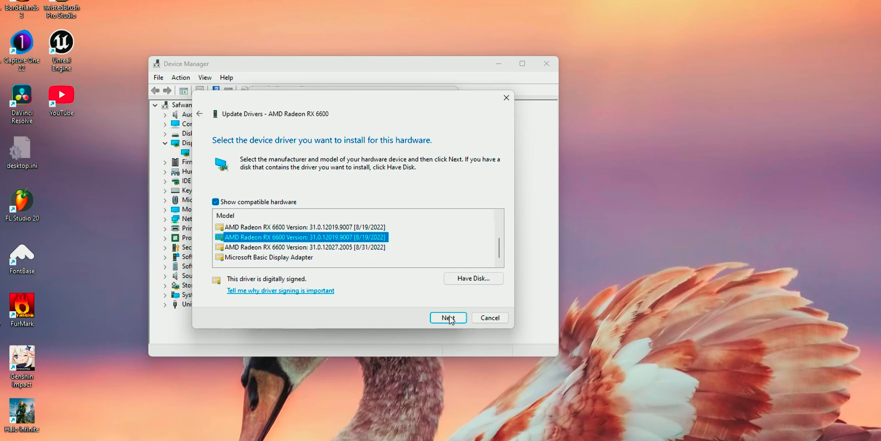
pyautogui.click(448, 317)
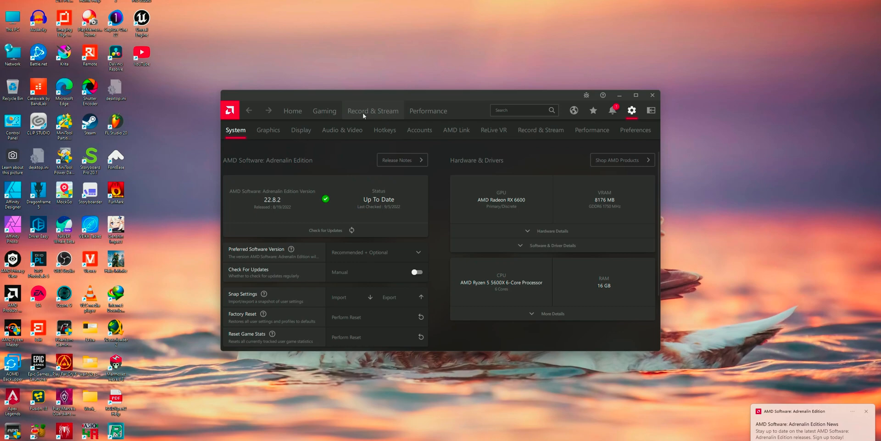
pyautogui.moveTo(347, 178)
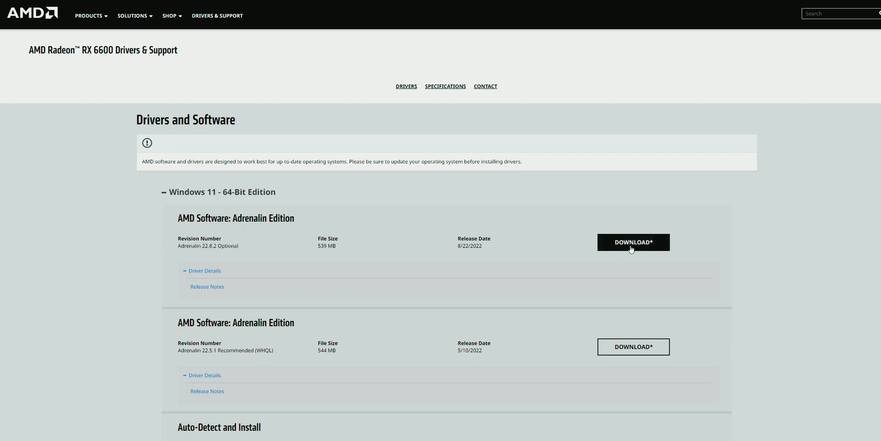
# Download the Adrenalin 22.8.2 Optional release from the RX 6600 Drivers & Support page
pyautogui.click(633, 241)
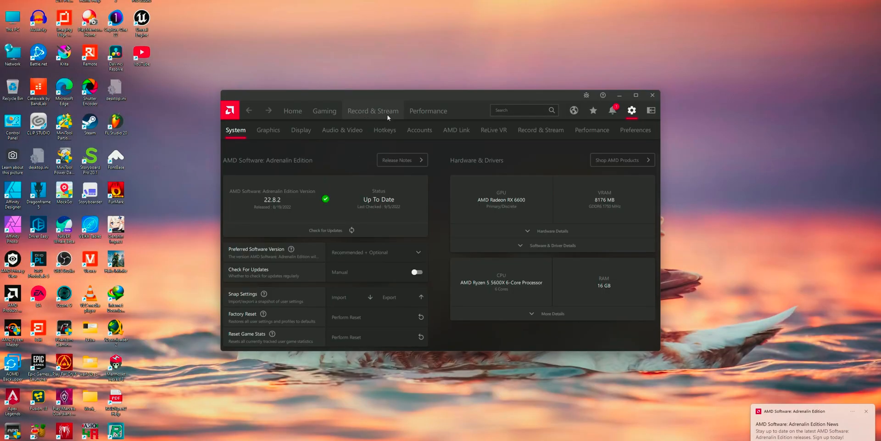
pyautogui.moveTo(375, 116)
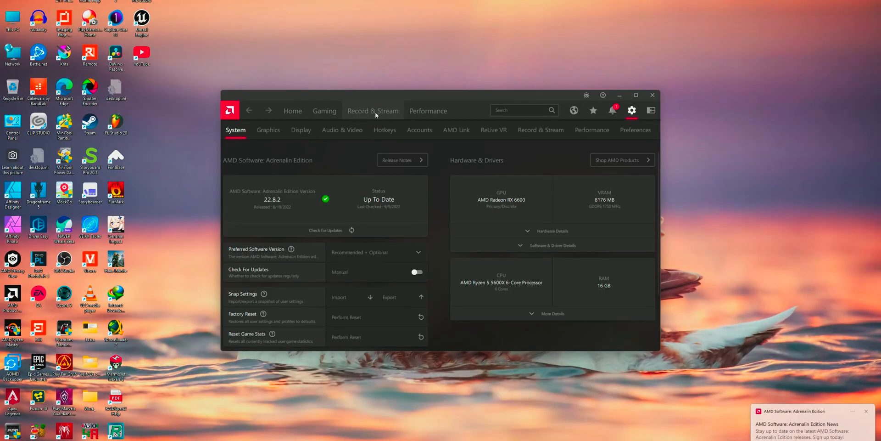